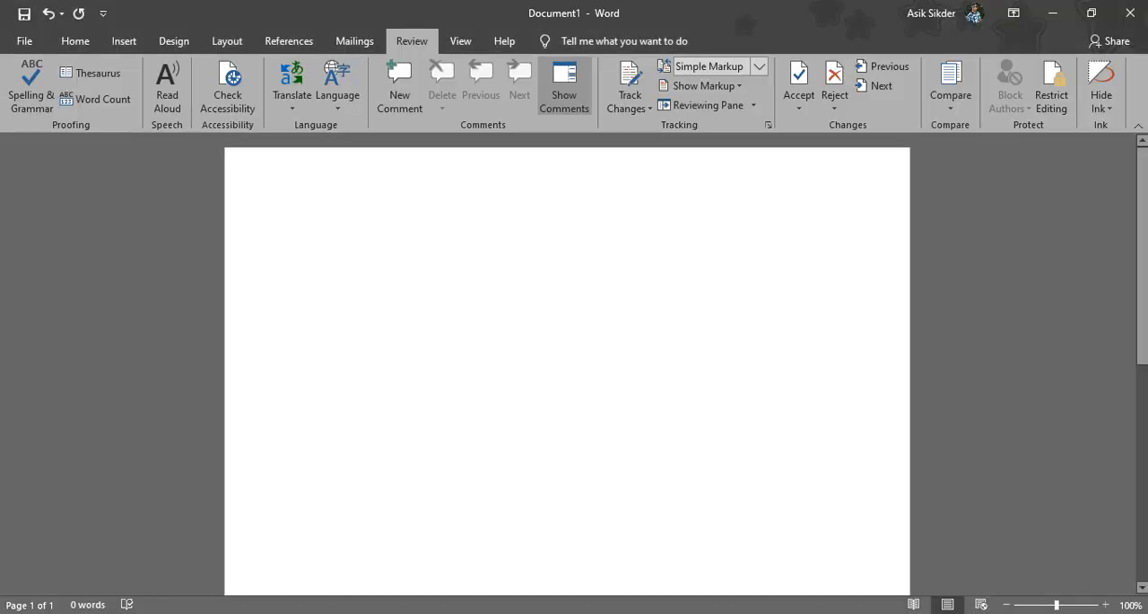
Switch the ribbon to Insert and back to Home to show text formatting options
{"action": "left_click", "coordinate": [122, 39]}
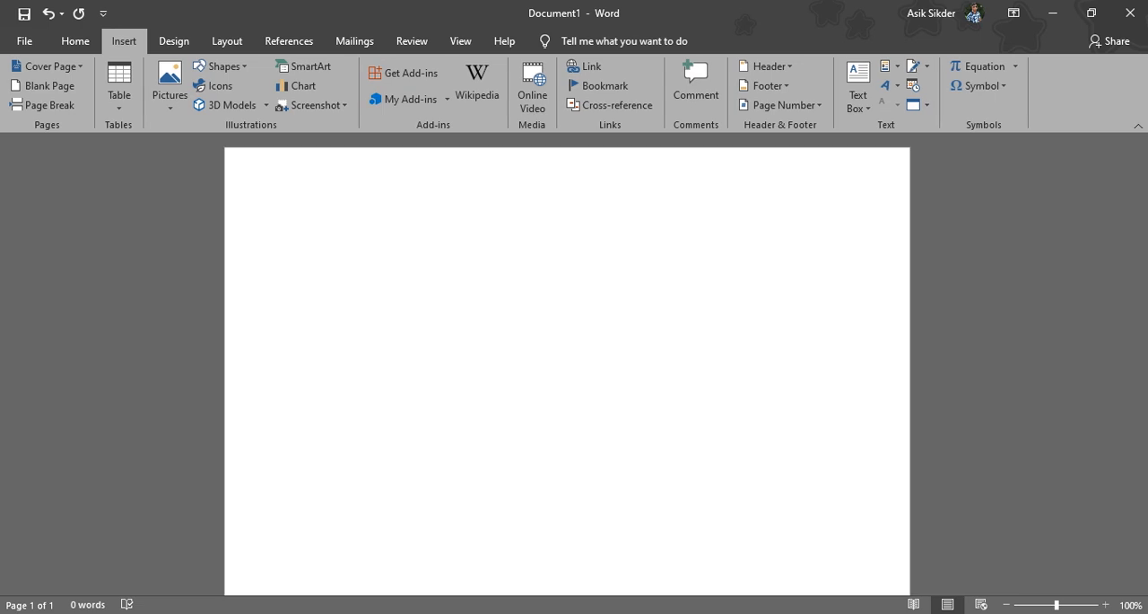
{"action": "left_click", "coordinate": [75, 39]}
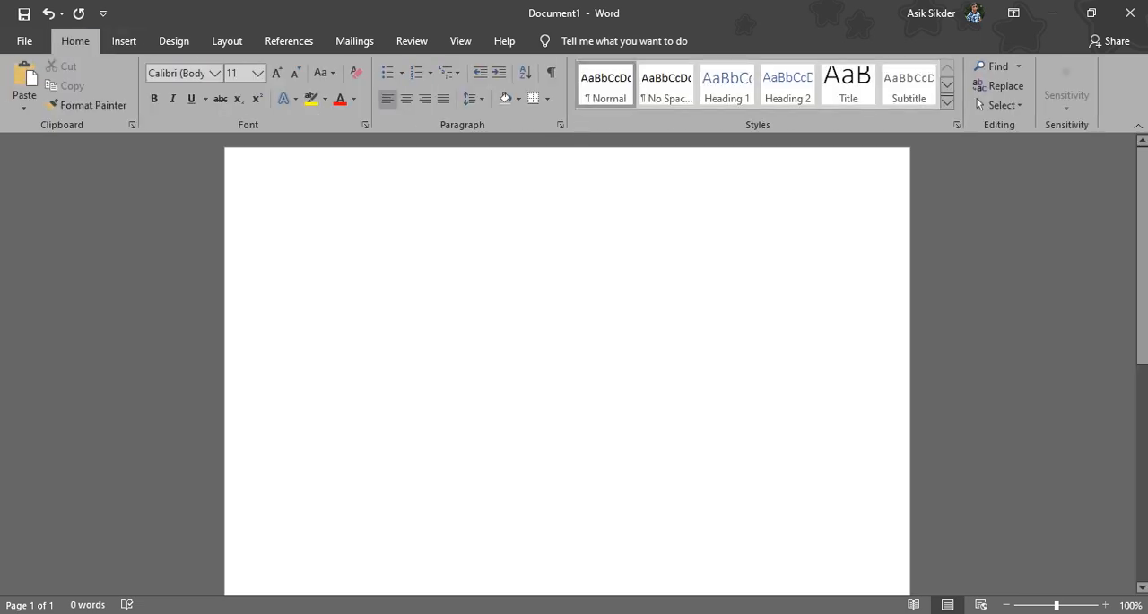
Write 'Language' on the first line and the misspelled 'Languege' on the second
{"action": "left_click", "coordinate": [307, 235]}
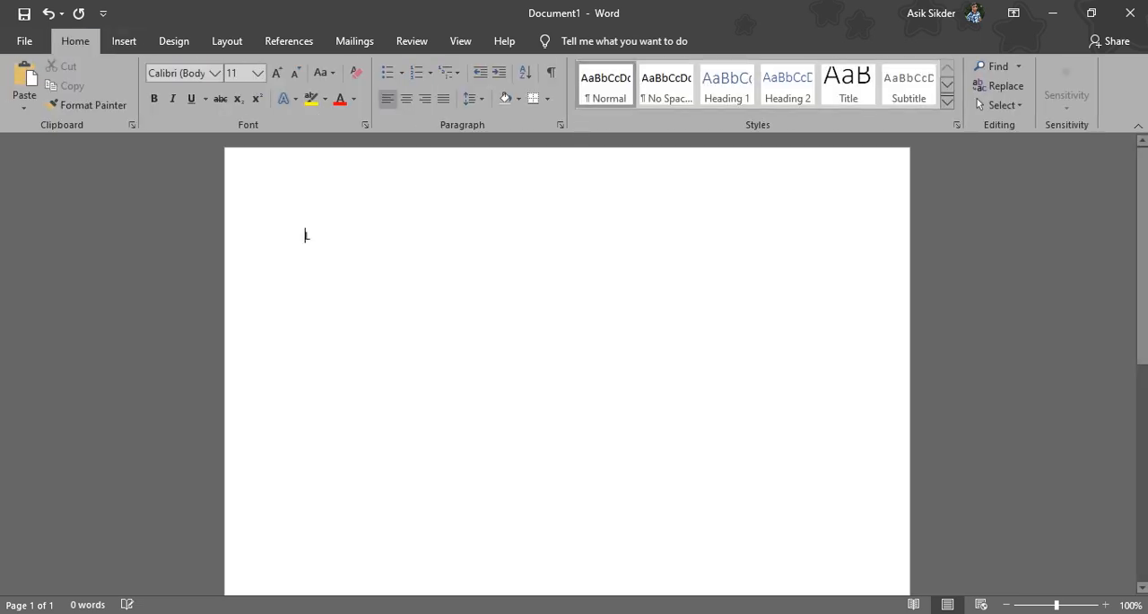
{"action": "type", "text": "L"}
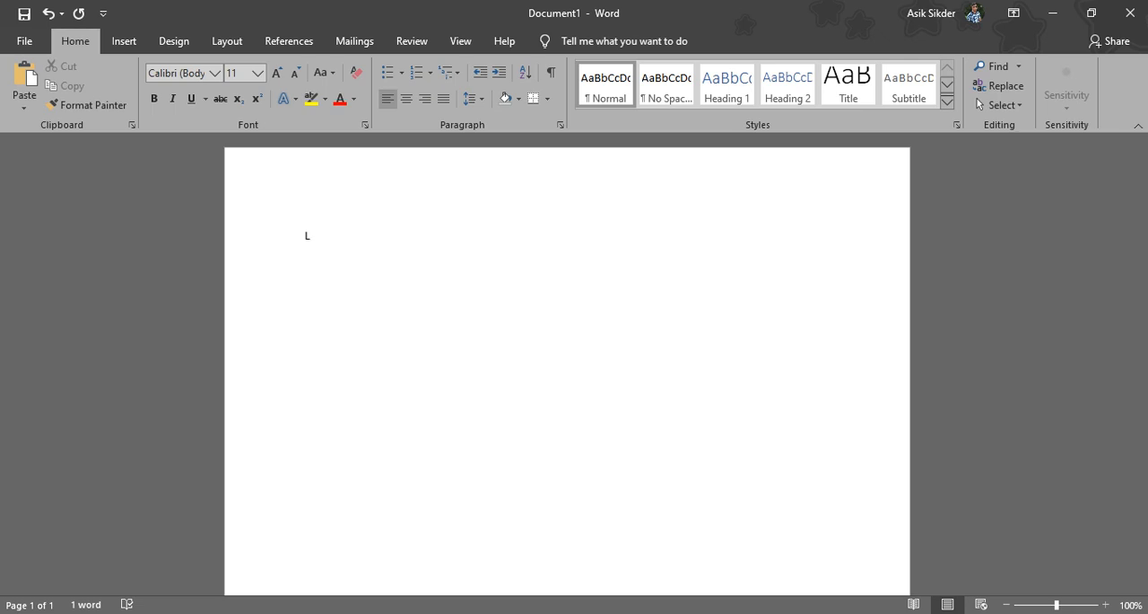
{"action": "type", "text": "a"}
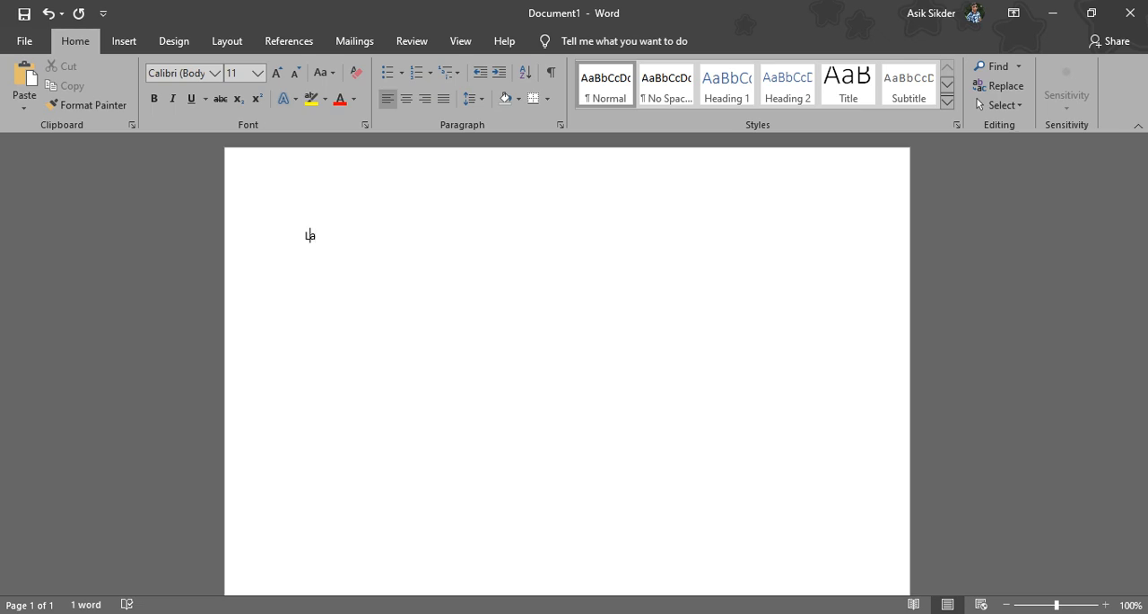
{"action": "type", "text": "anguage"}
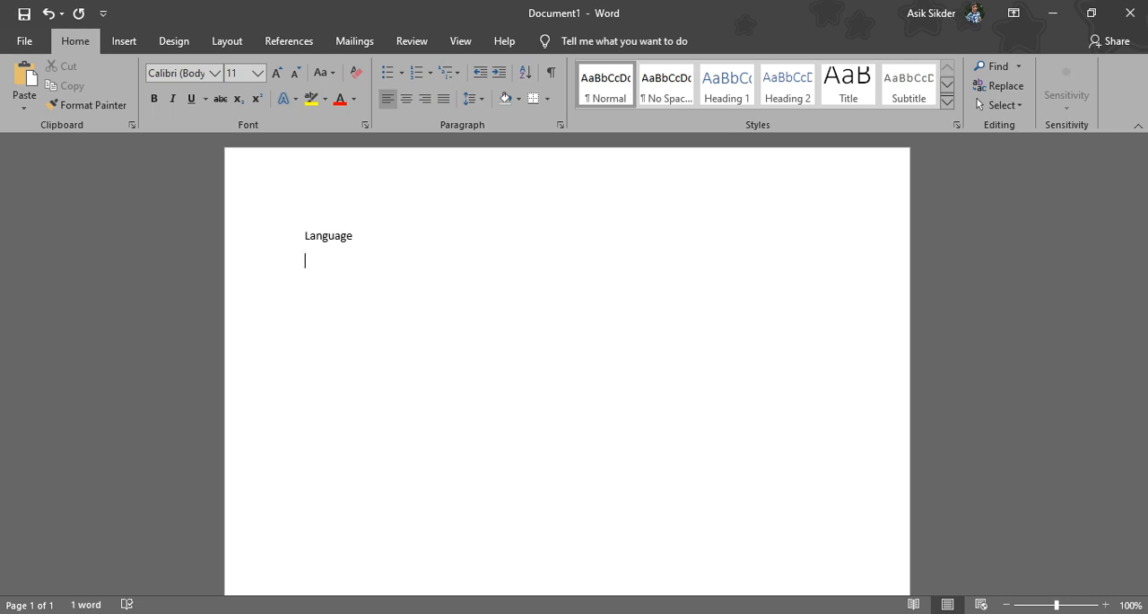
{"action": "type", "text": "La"}
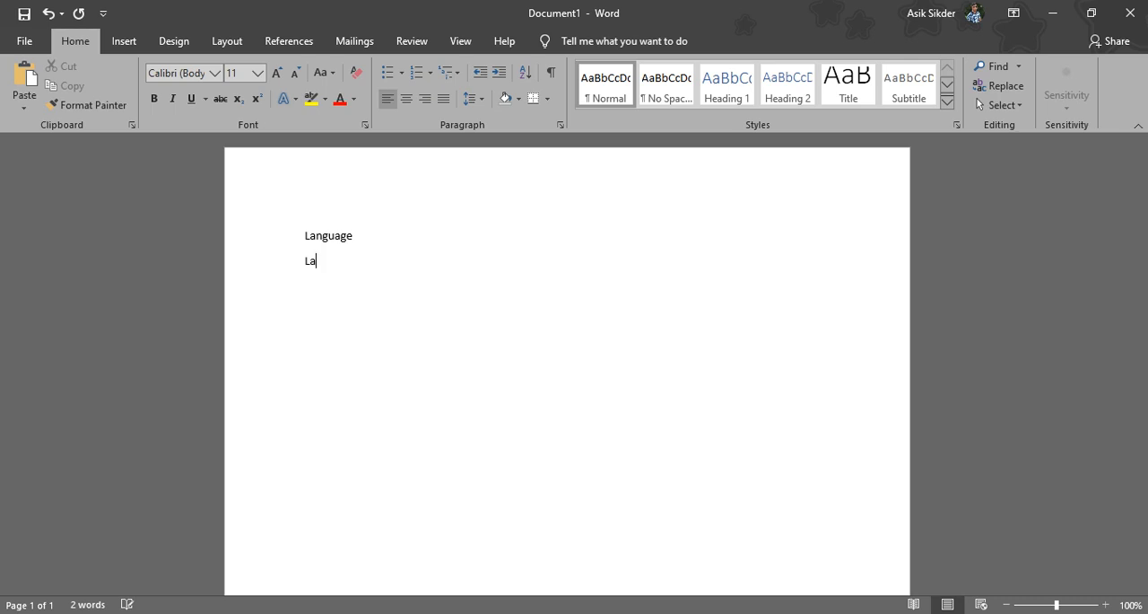
{"action": "type", "text": "nguege"}
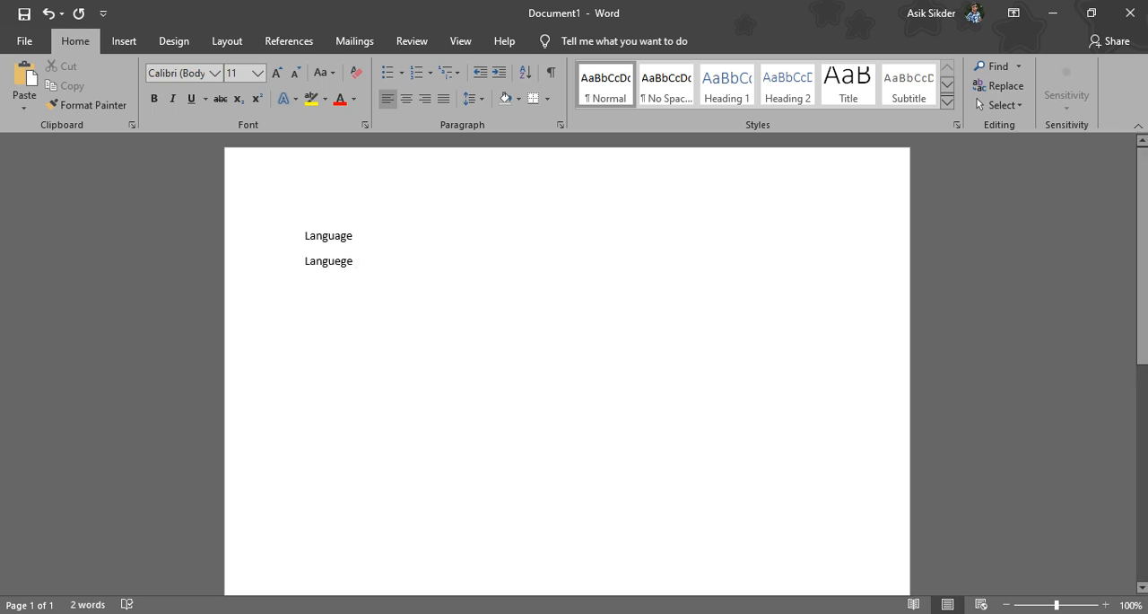
Erase the misspelled 'Languege' and remove the second line entirely
{"action": "double_click", "coordinate": [329, 260]}
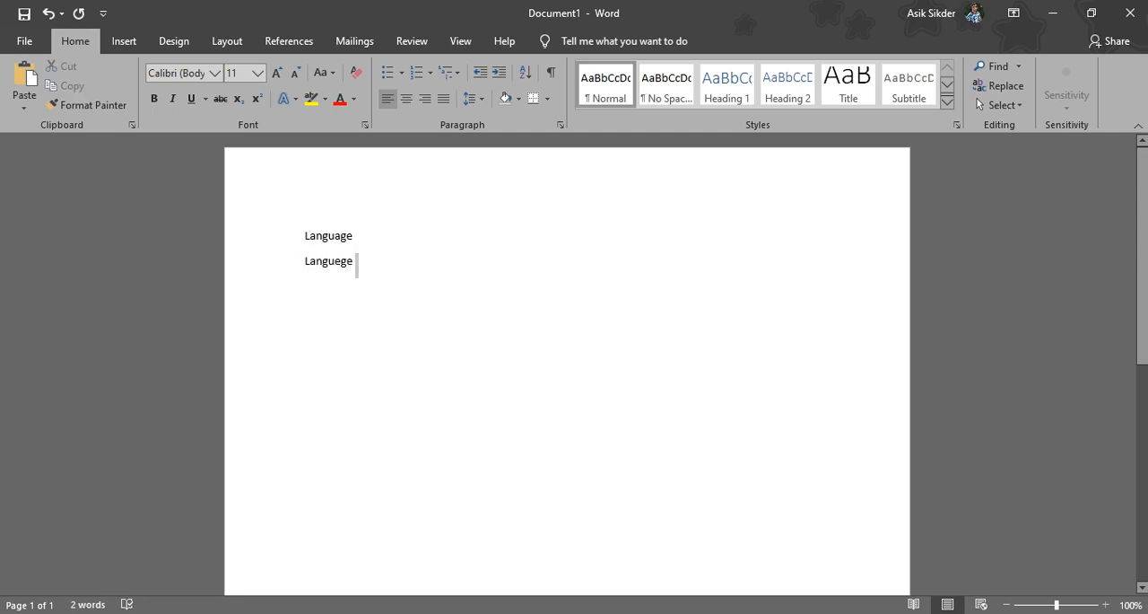
{"action": "double_click", "coordinate": [328, 262]}
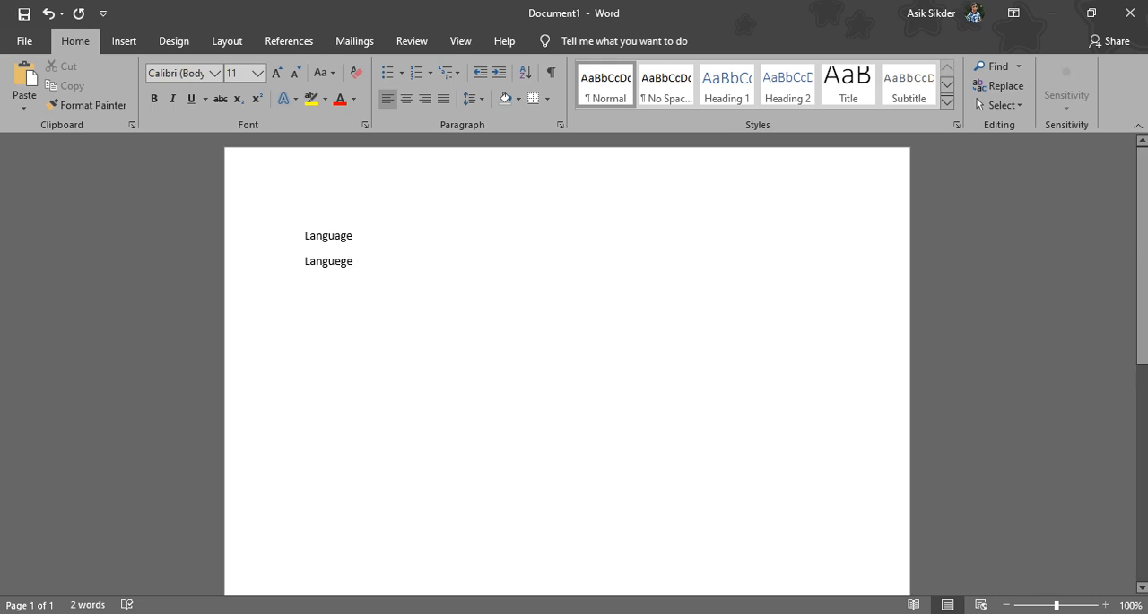
{"action": "key", "text": "BackSpace"}
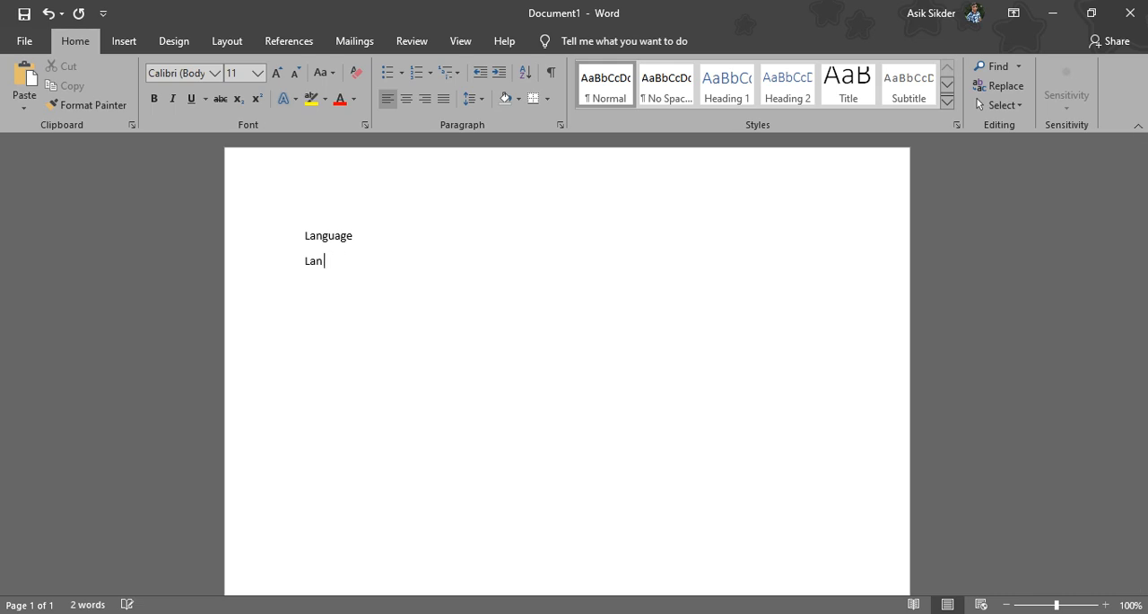
{"action": "key", "text": "backspace"}
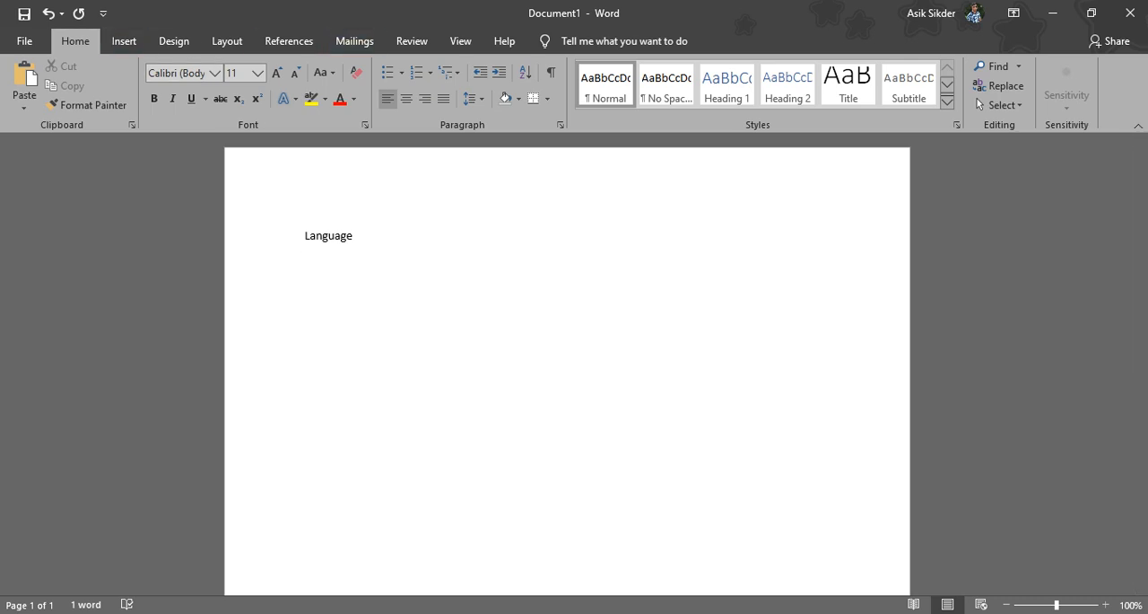
Bring up the Set Proofing Language dialog from the Review ribbon
{"action": "left_click", "coordinate": [413, 40]}
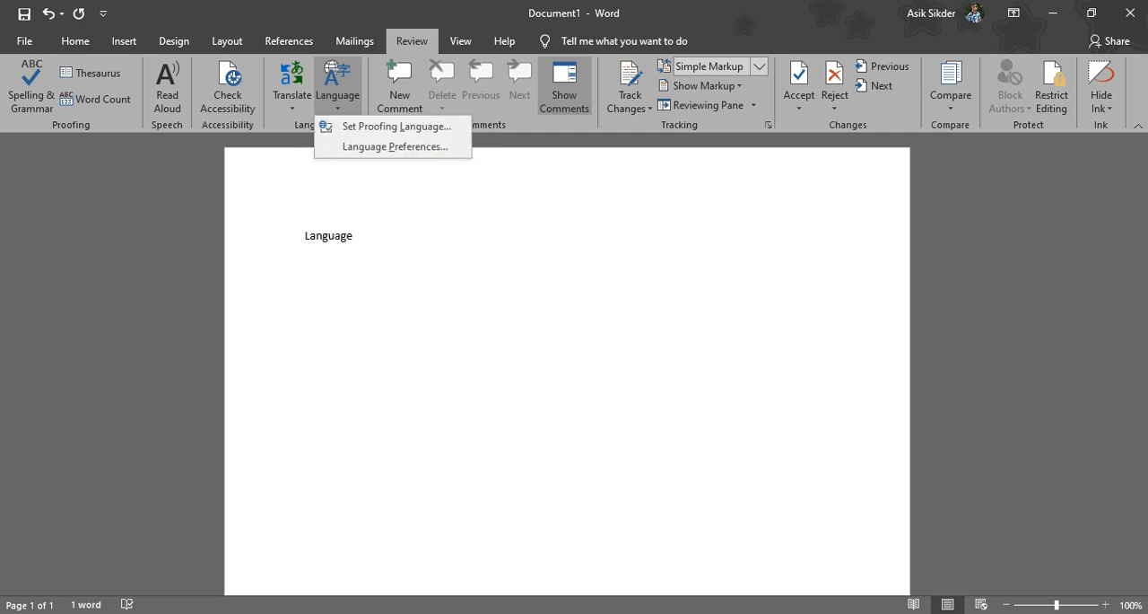
{"action": "mouse_move", "coordinate": [393, 125]}
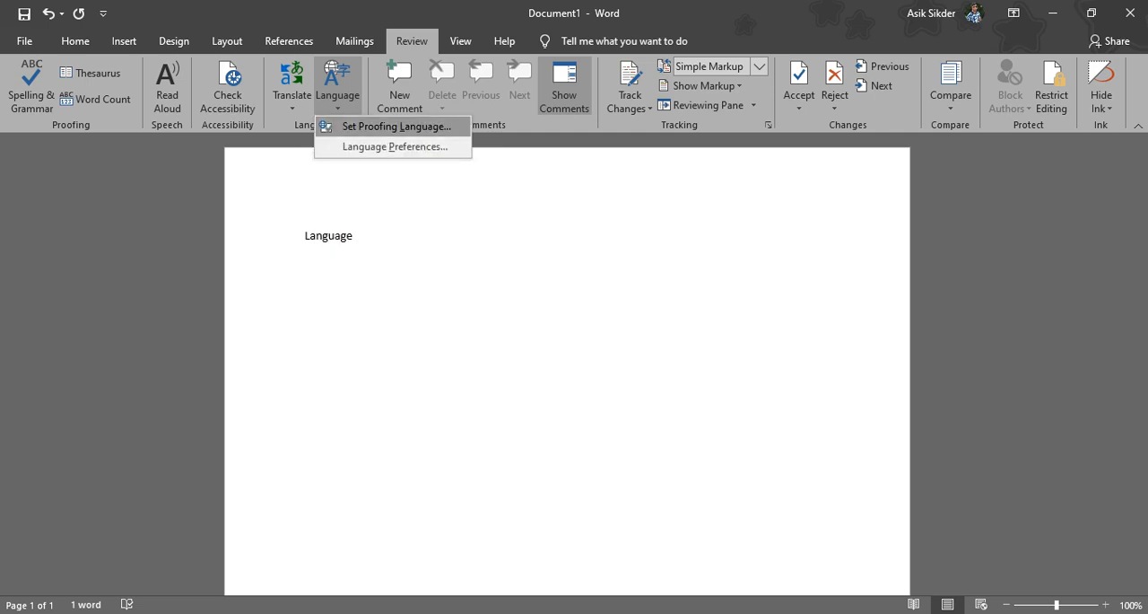
{"action": "mouse_move", "coordinate": [393, 125]}
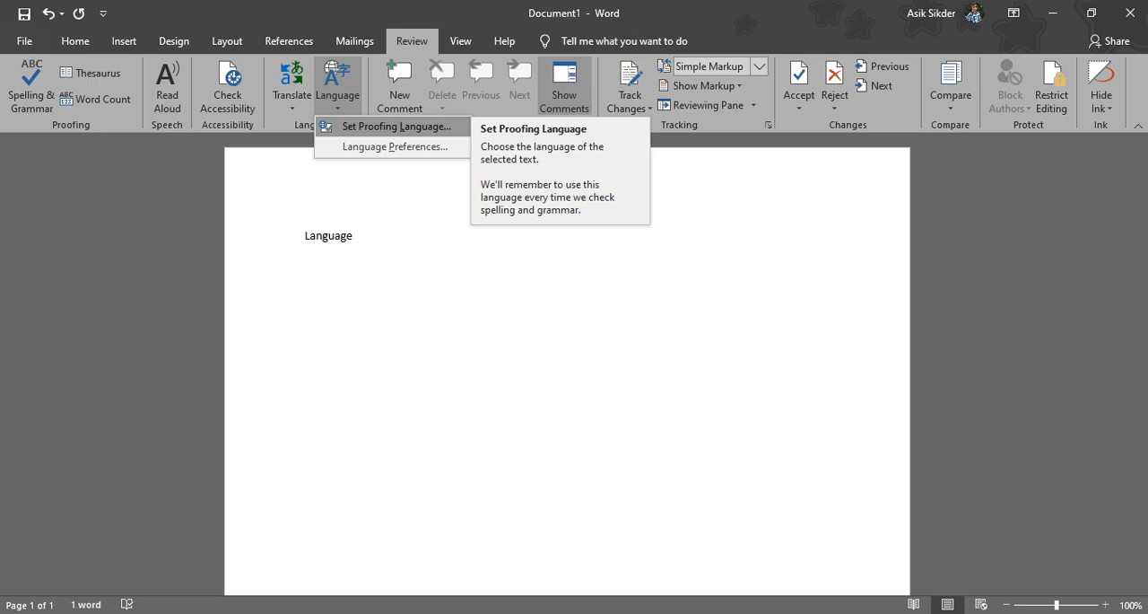
{"action": "left_click", "coordinate": [397, 125]}
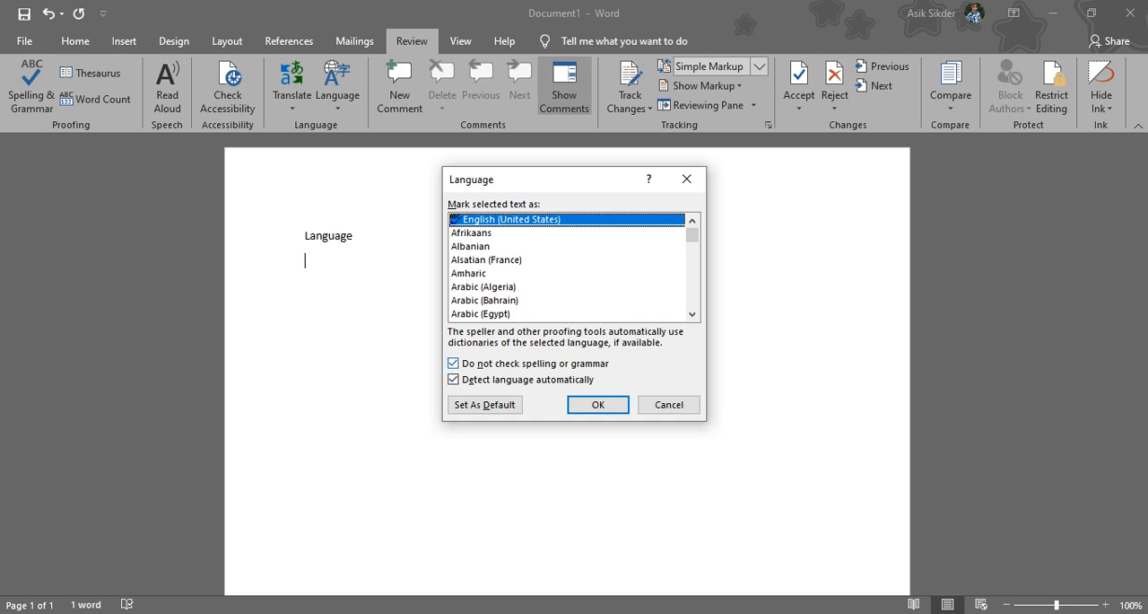
Confirm the proofing settings with spell-check on and write the word again on line two
{"action": "left_click", "coordinate": [452, 363]}
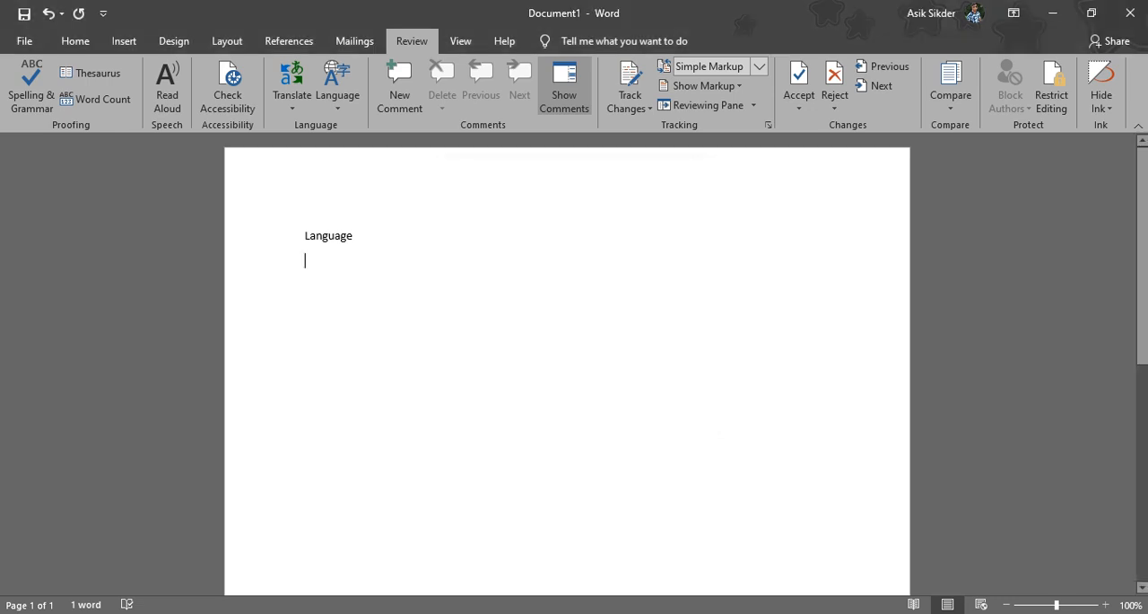
{"action": "type", "text": "Lange"}
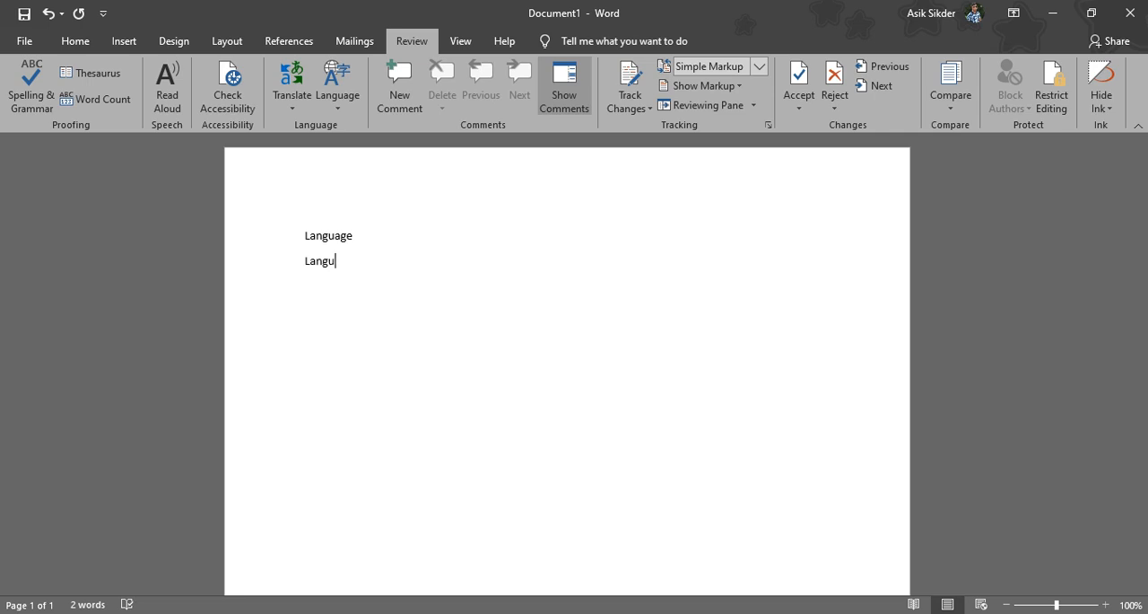
{"action": "type", "text": "ege"}
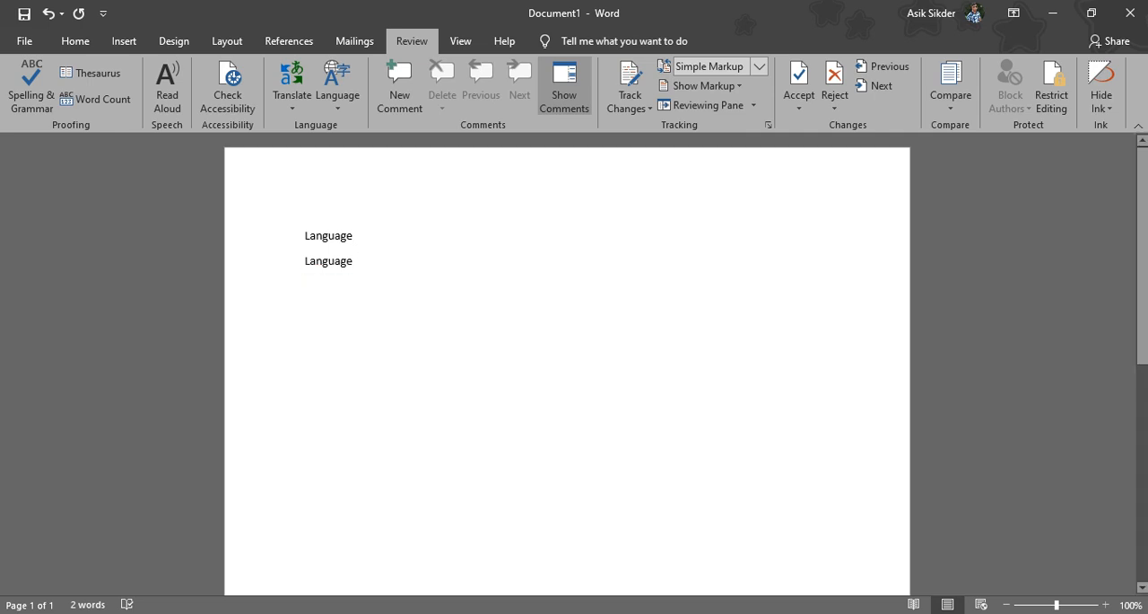
{"action": "left_click", "coordinate": [354, 260]}
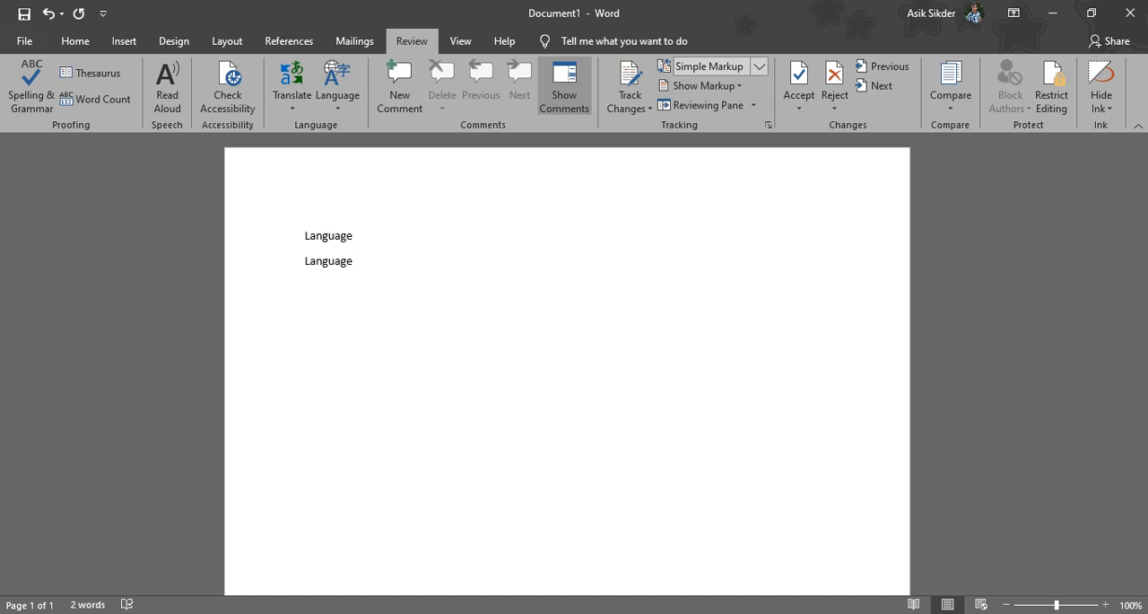
{"action": "left_click", "coordinate": [352, 260]}
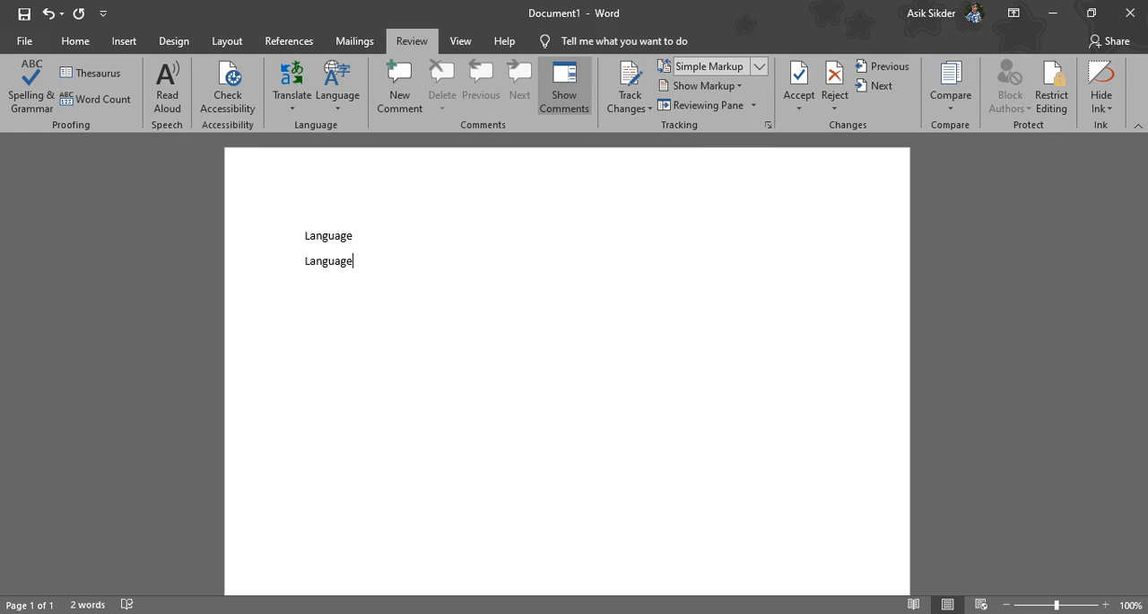